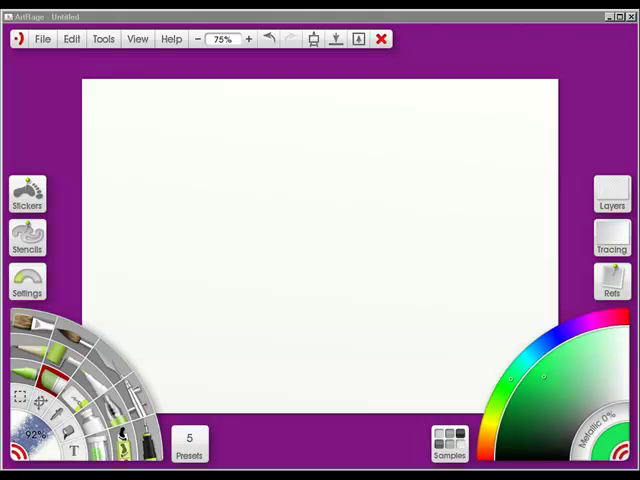
Step: Show the Layers pod over the blank canvas, listing its single empty layer
click(612, 192)
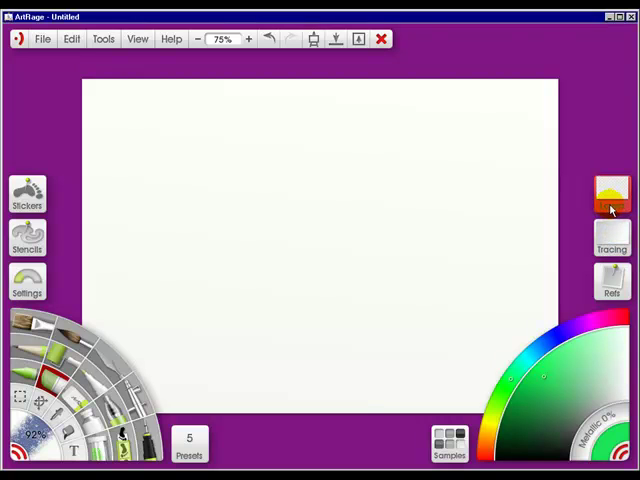
click(612, 192)
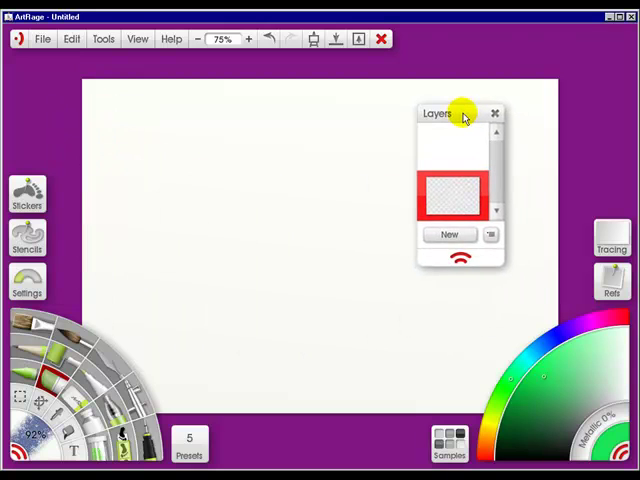
Step: Choose a Scale To option from the Layers pod title menu and dock it top right
click(494, 112)
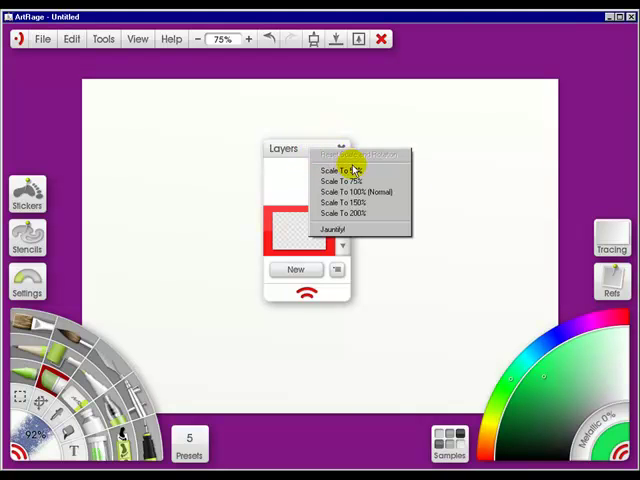
mouse_move(356, 192)
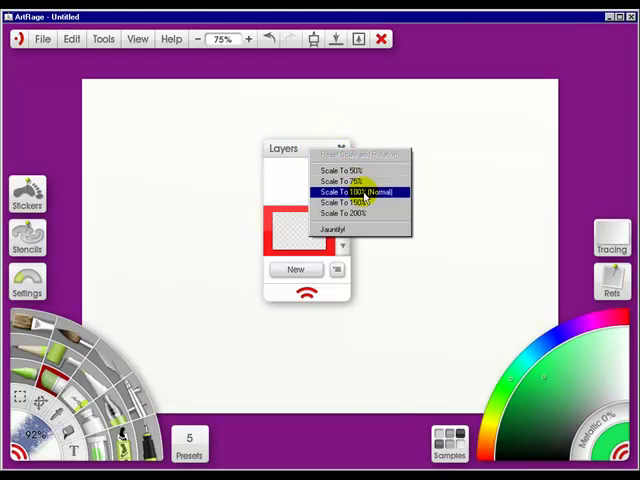
mouse_move(360, 212)
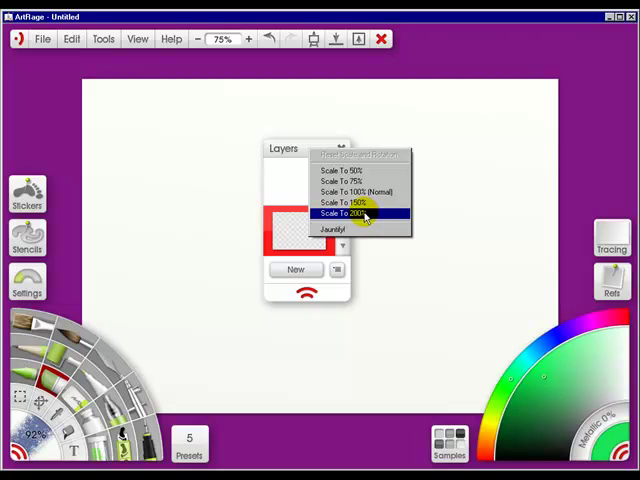
mouse_move(340, 228)
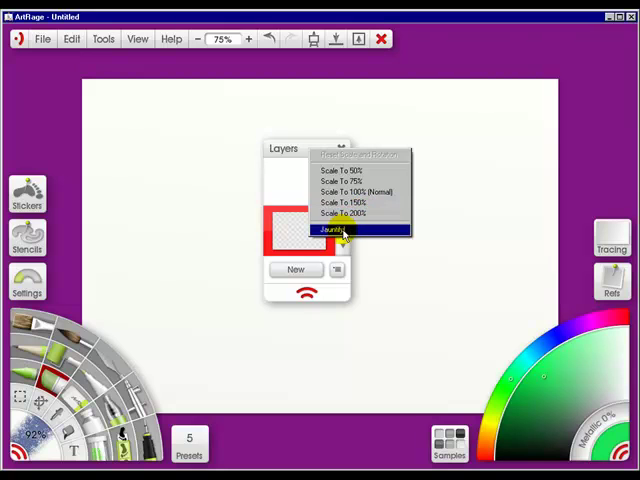
click(344, 232)
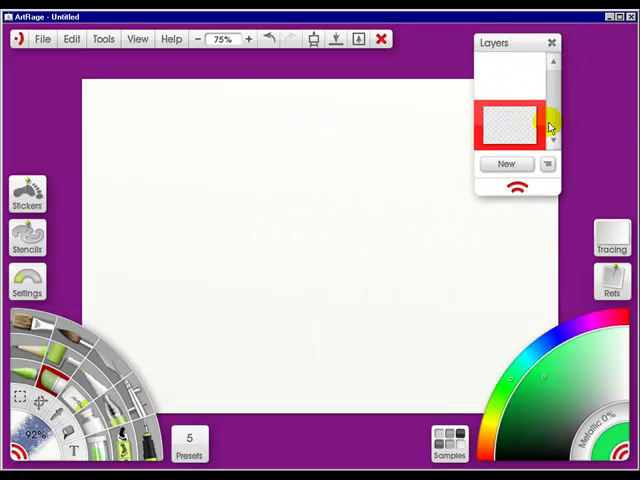
Step: Add three new empty layers stacked above the original one
click(506, 164)
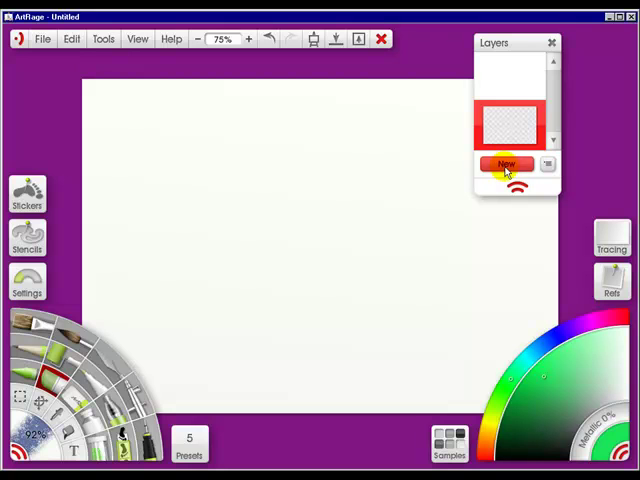
click(504, 164)
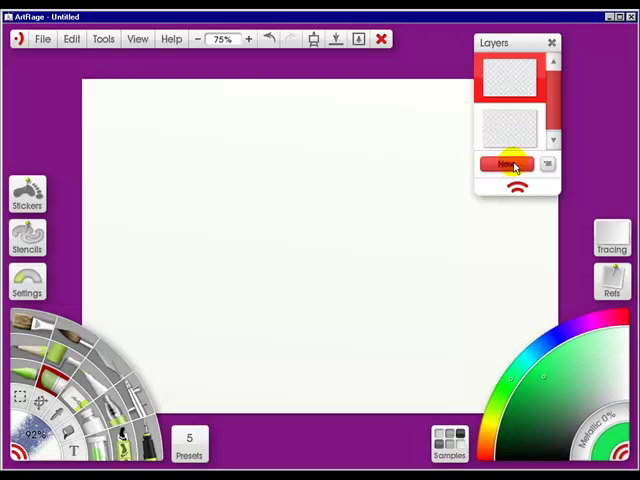
click(506, 164)
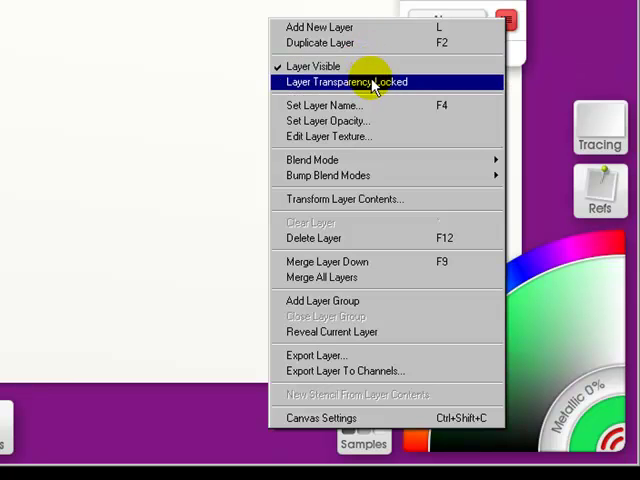
mouse_move(330, 104)
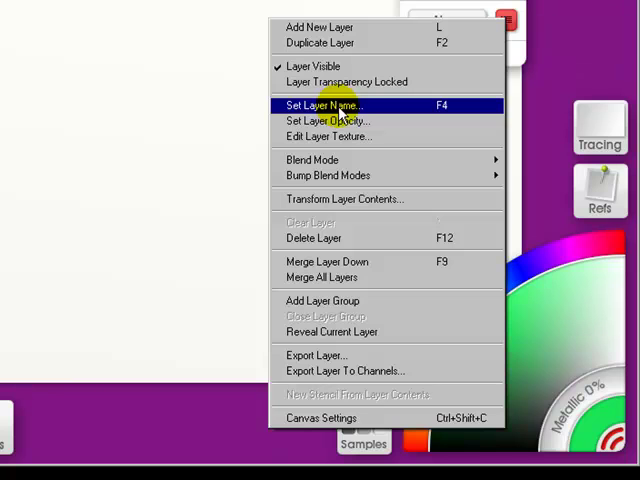
mouse_move(328, 120)
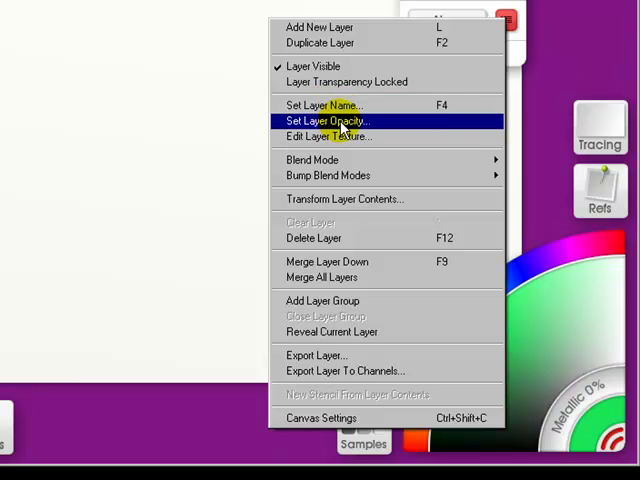
mouse_move(340, 136)
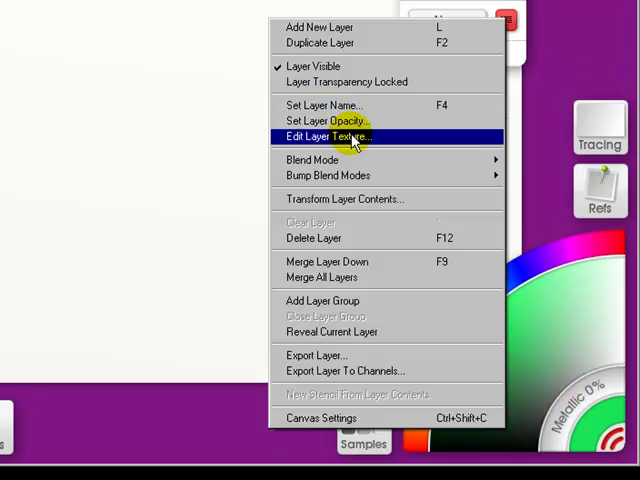
mouse_move(312, 160)
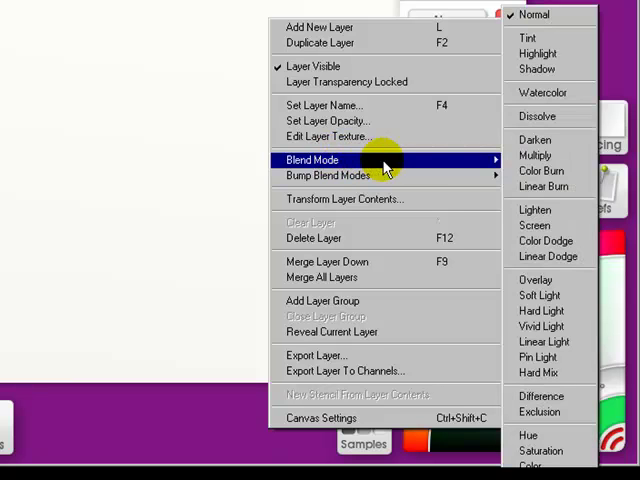
mouse_move(532, 14)
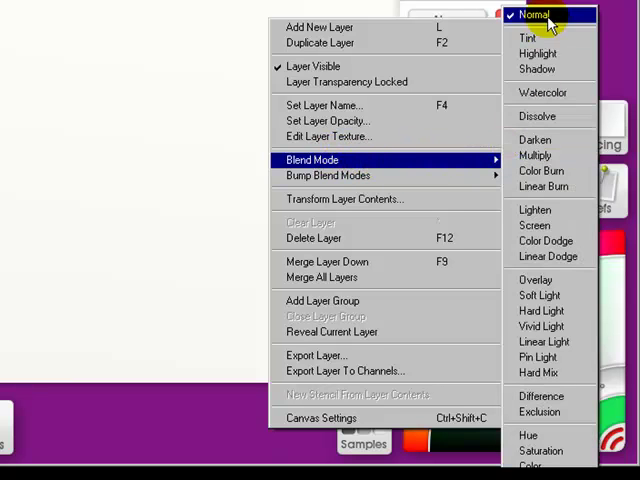
mouse_move(432, 164)
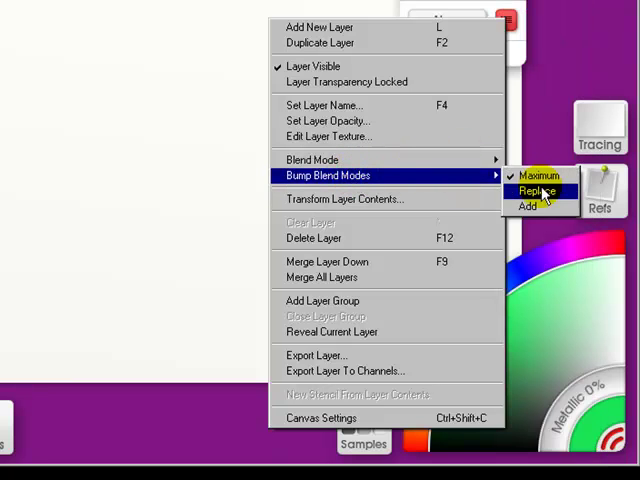
mouse_move(528, 206)
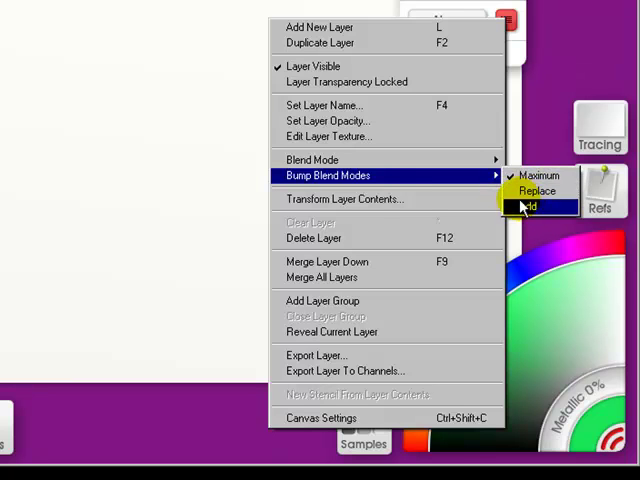
mouse_move(344, 198)
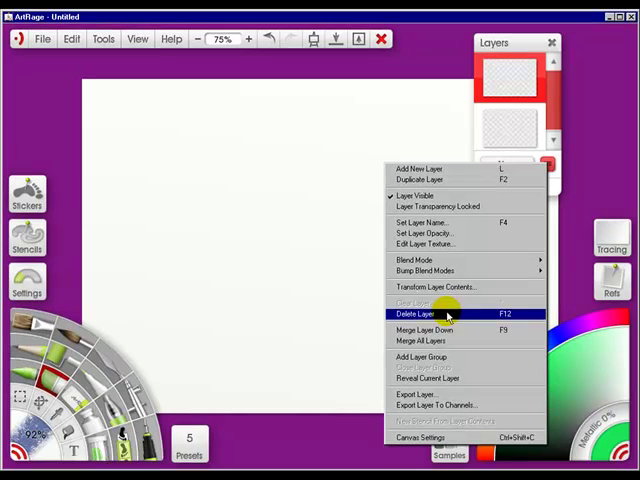
click(416, 316)
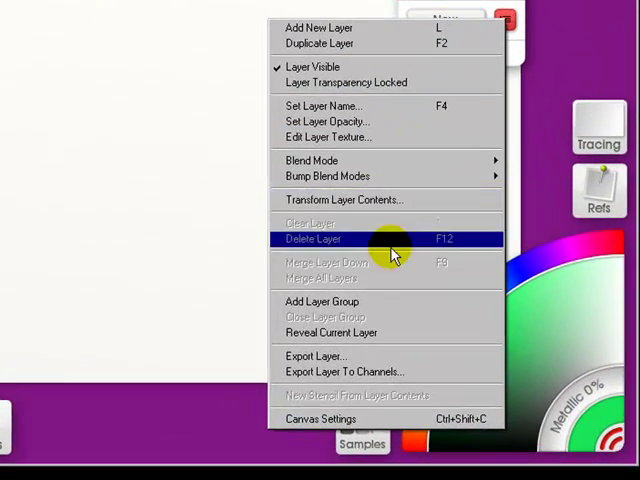
mouse_move(336, 256)
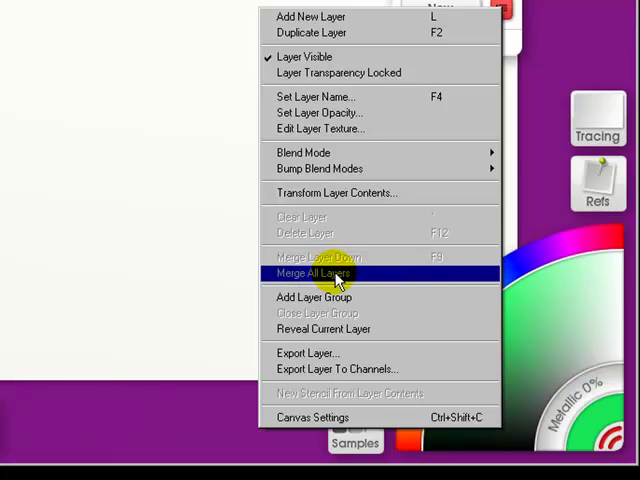
mouse_move(340, 284)
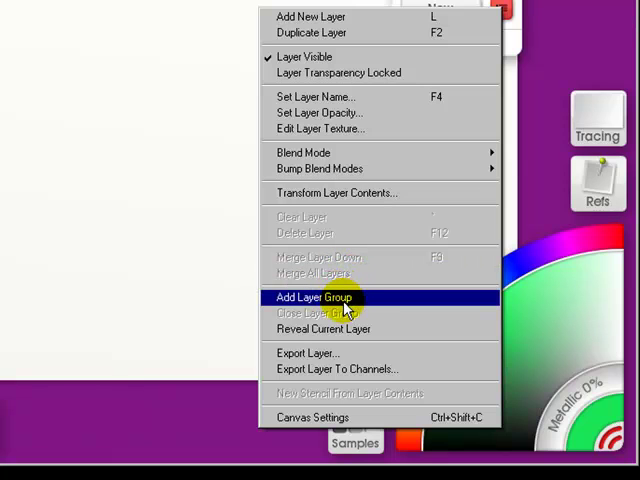
mouse_move(344, 312)
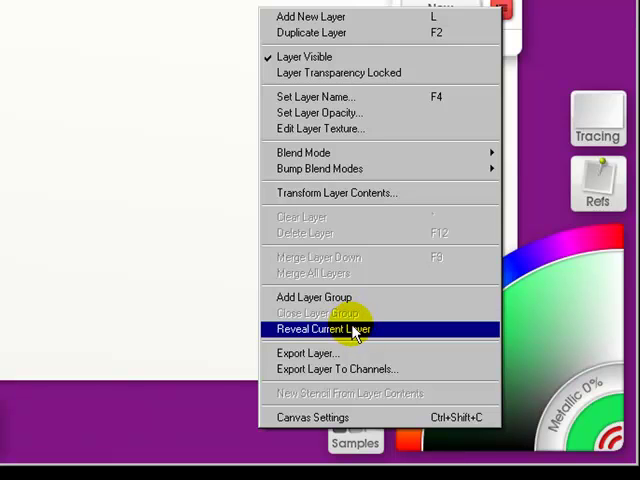
mouse_move(320, 352)
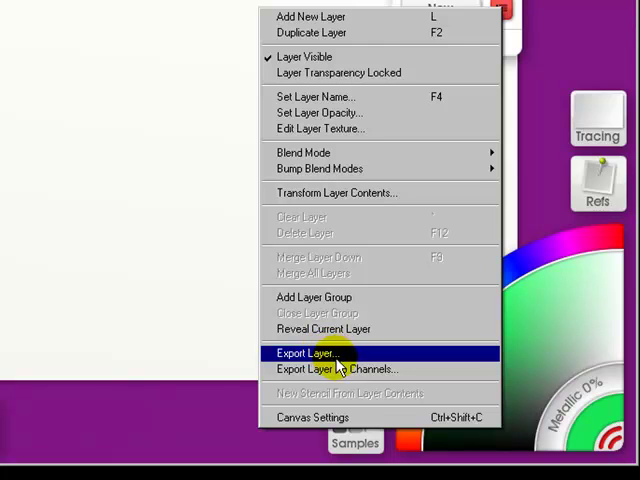
mouse_move(336, 368)
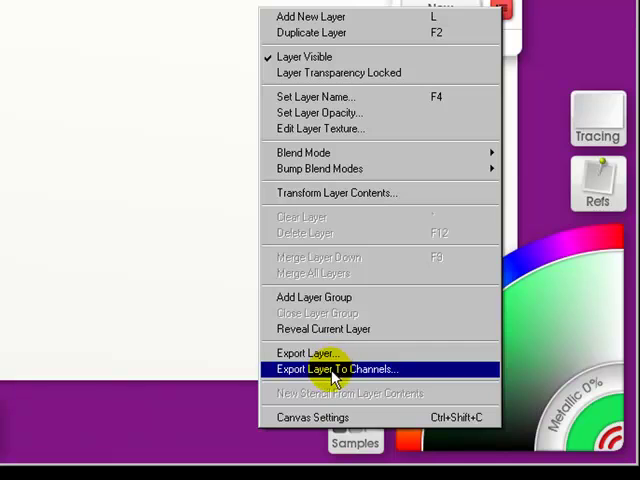
mouse_move(340, 392)
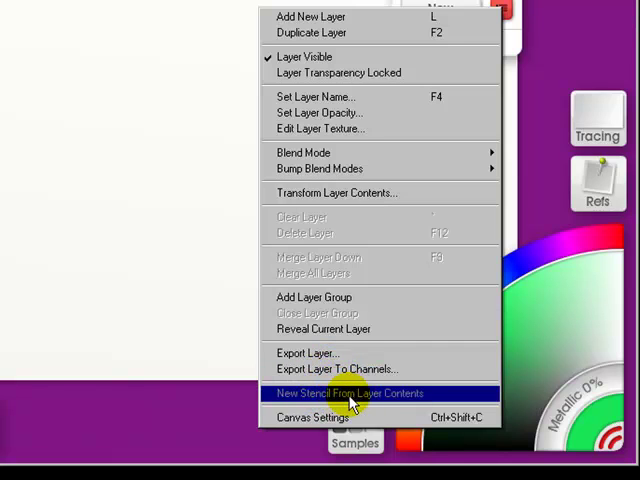
mouse_move(320, 416)
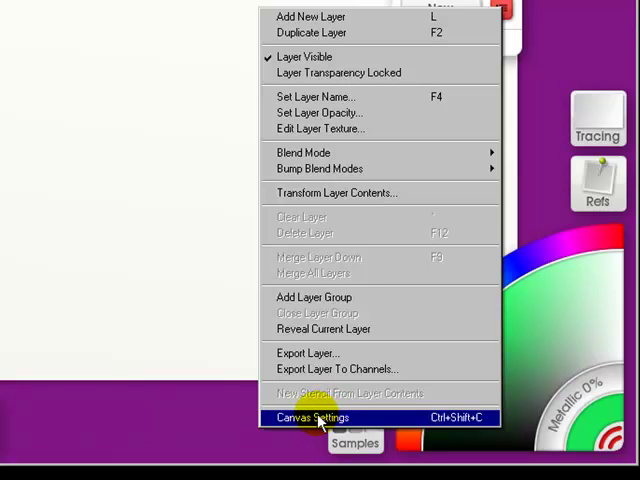
mouse_move(536, 12)
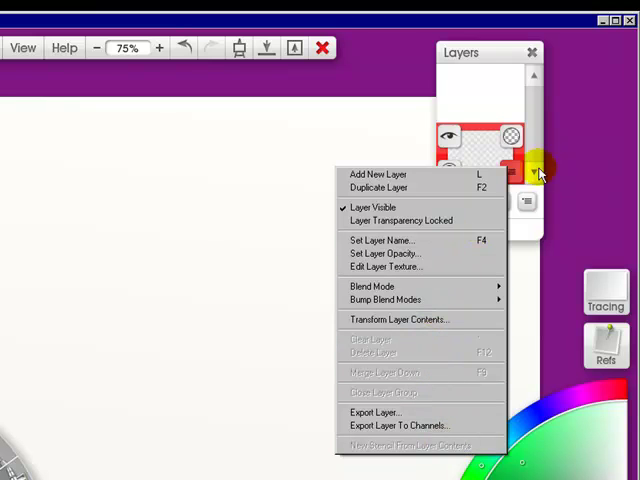
click(376, 174)
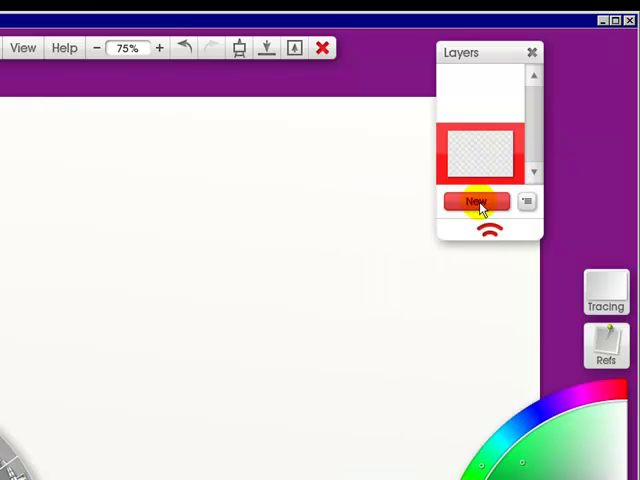
Step: Add a new top layer and paint a wavy green S-curve across the canvas
click(476, 200)
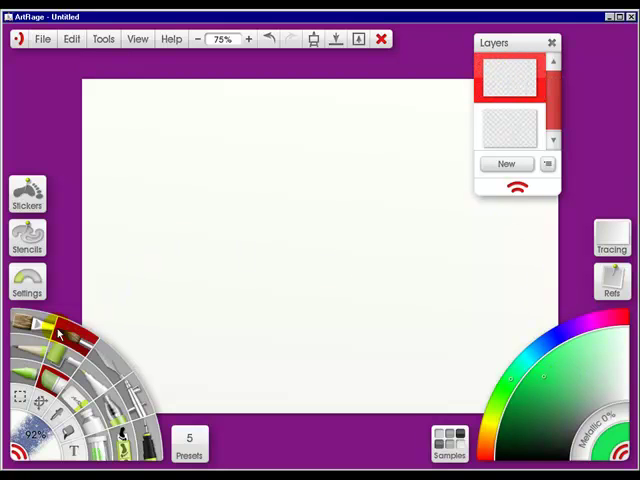
drag(192, 144, 320, 320)
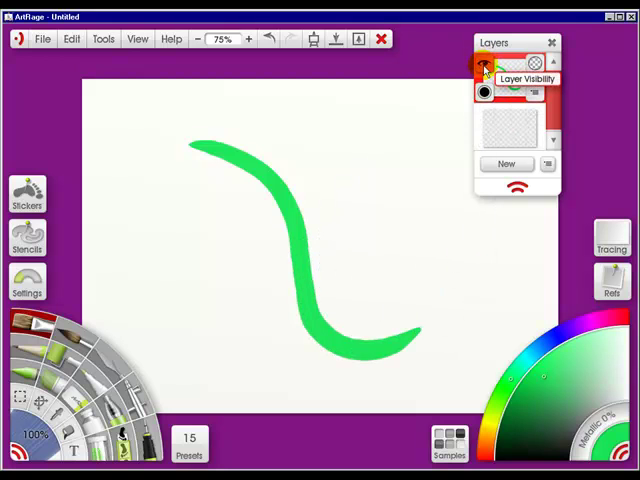
Step: Toggle the green stroke layer's visibility and set its opacity to 75%
click(484, 68)
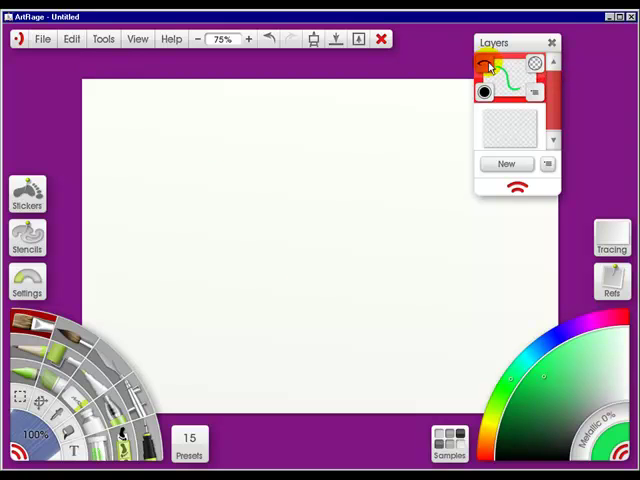
drag(192, 148, 410, 330)
text(75)
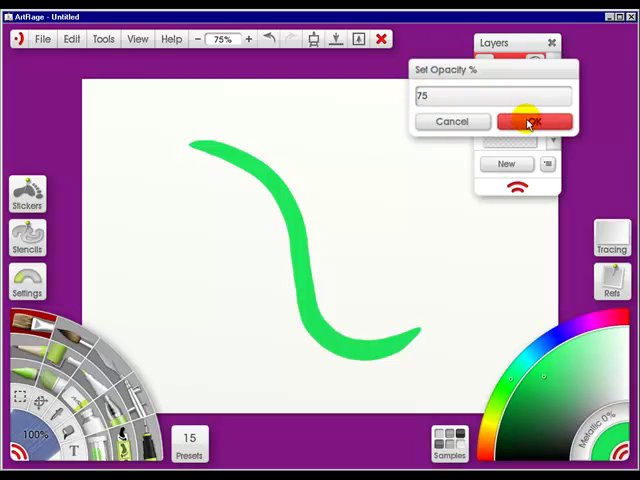
click(532, 120)
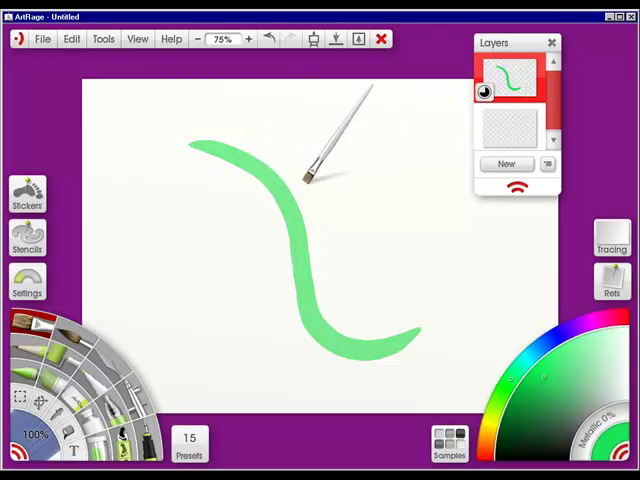
mouse_move(532, 64)
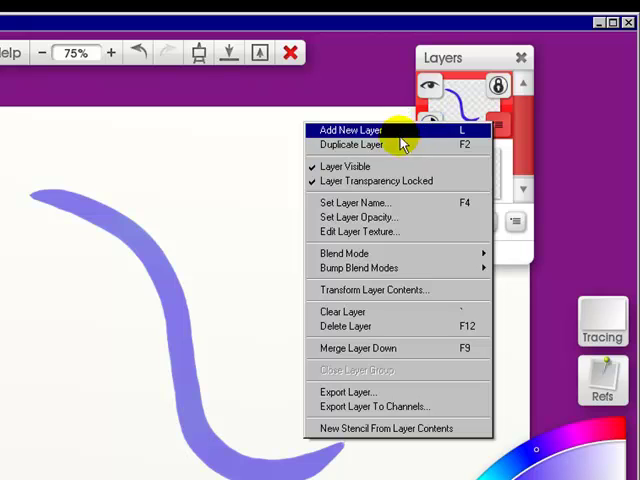
mouse_move(390, 144)
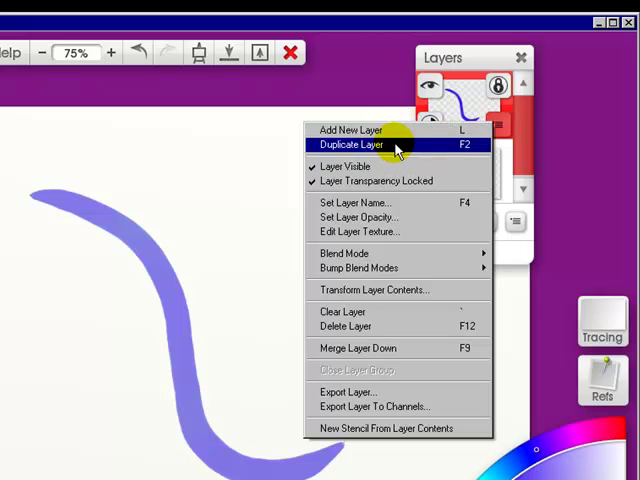
Step: Duplicate the purple stroke's layer so two stacked layers hold the same curve
click(352, 144)
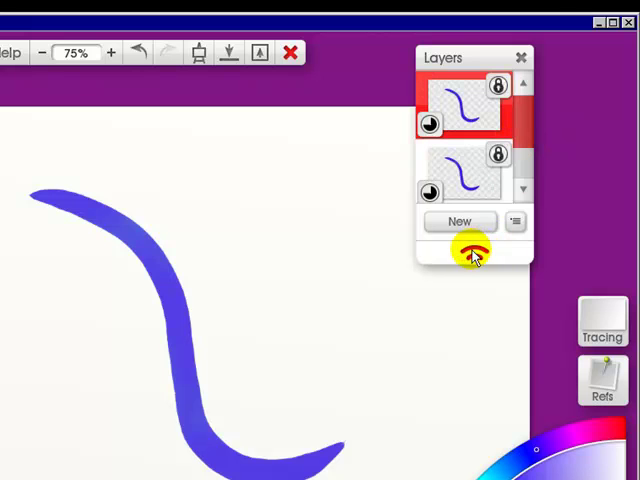
click(460, 220)
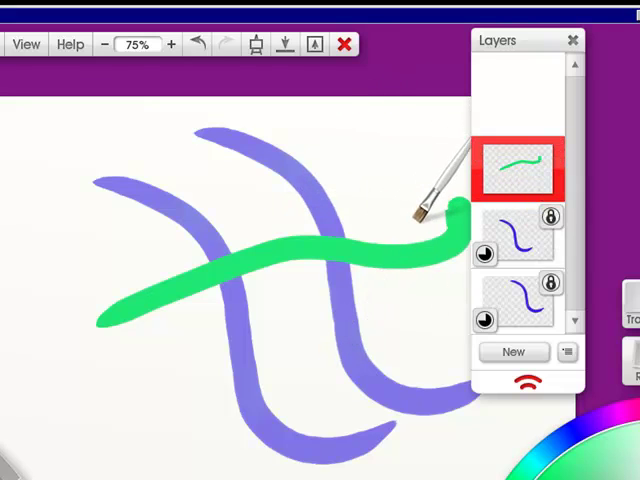
Step: Make the green stroke's top layer active in the three-layer stack
click(524, 176)
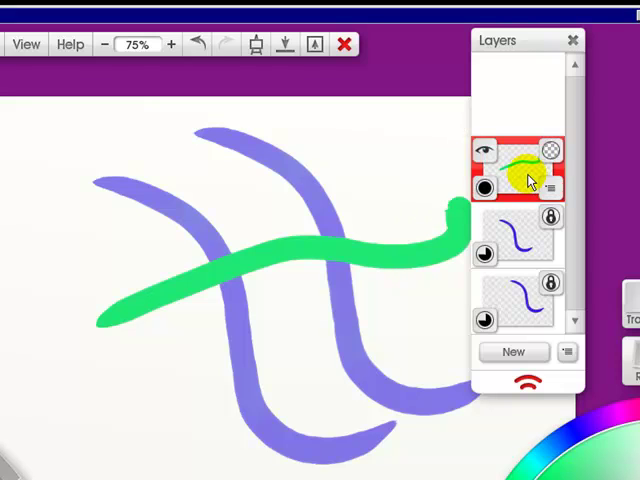